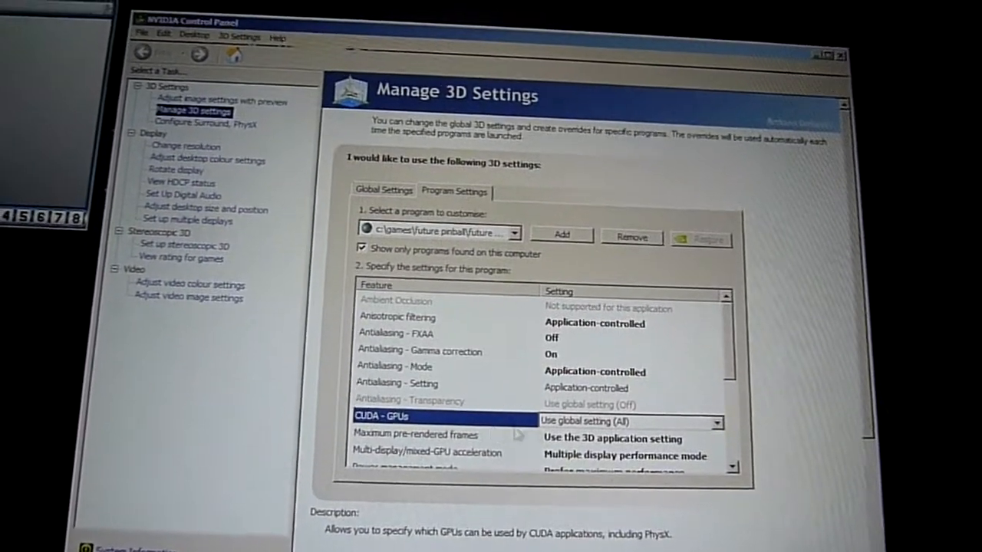
# Step: Set Future Pinball's multi-display/mixed-GPU acceleration to performance mode
pyautogui.click(713, 463)
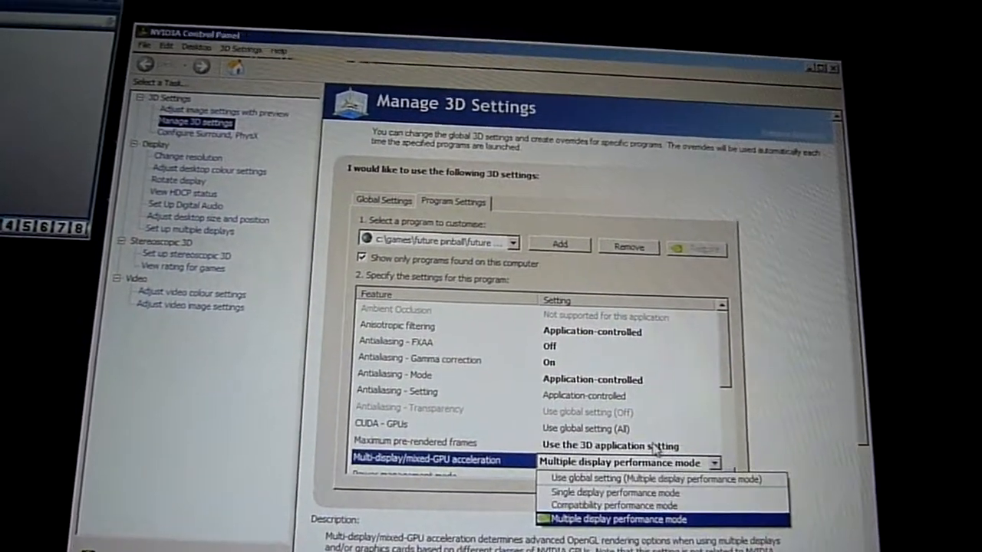
pyautogui.click(617, 518)
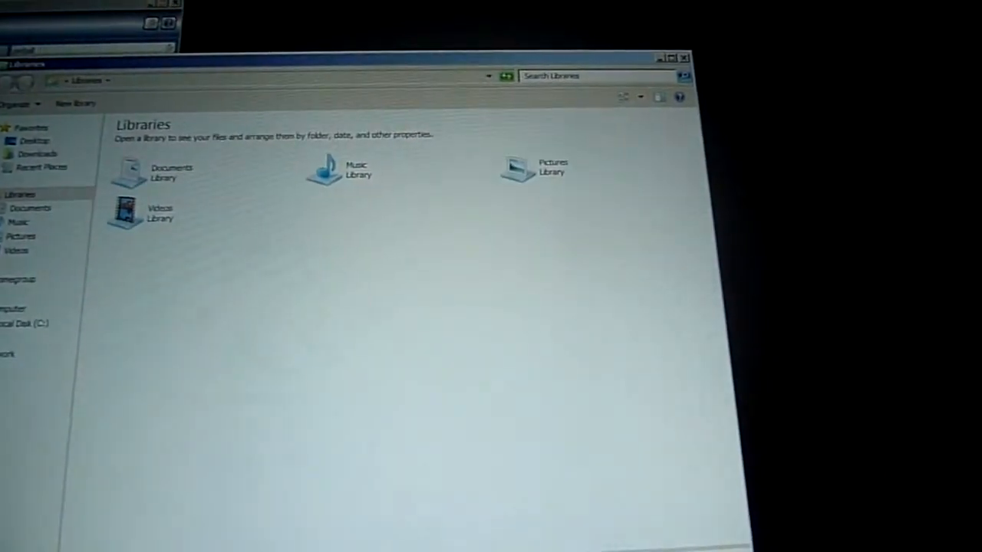
# Step: Navigate C: > Games > Future Pinball > BAM and launch FPLoader
pyautogui.click(170, 264)
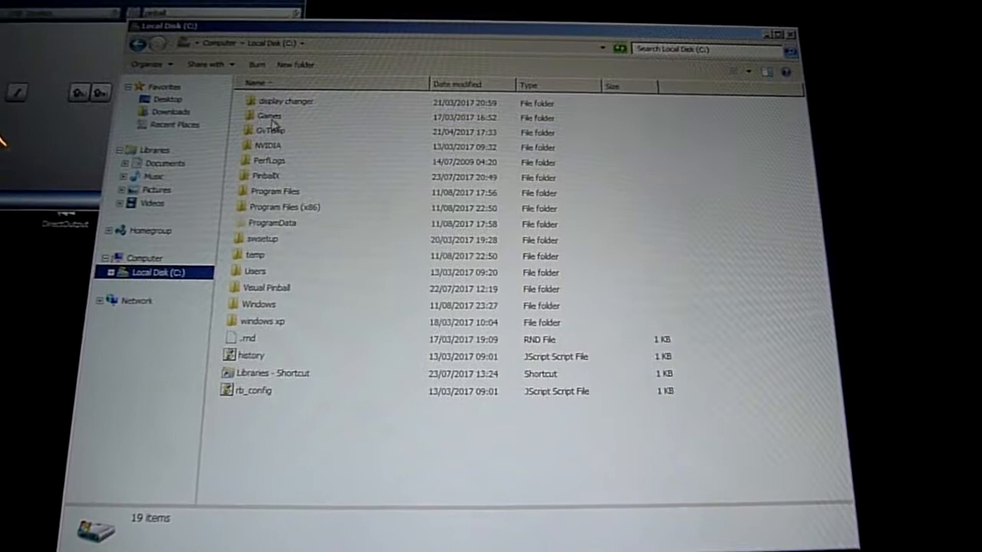
pyautogui.doubleClick(268, 115)
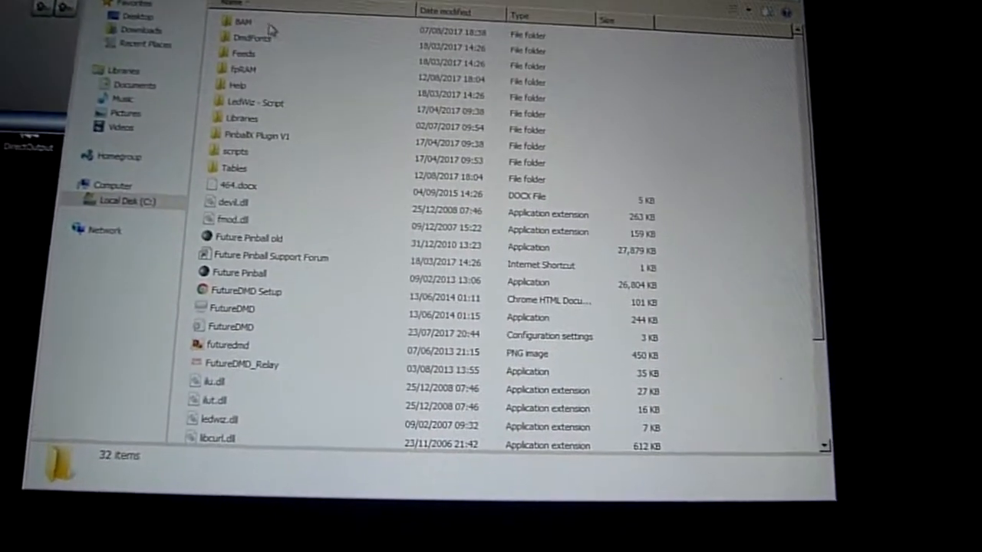
pyautogui.doubleClick(242, 21)
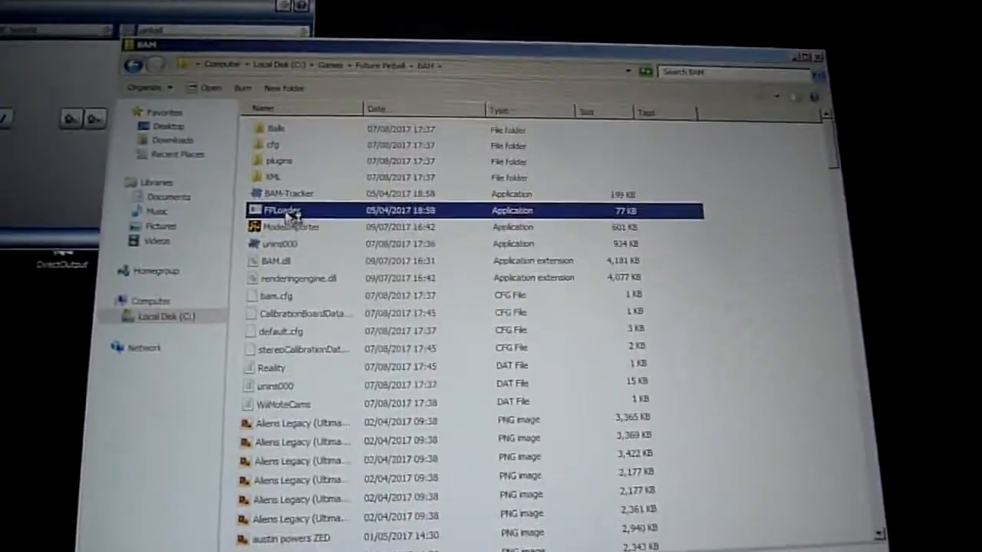
pyautogui.doubleClick(282, 210)
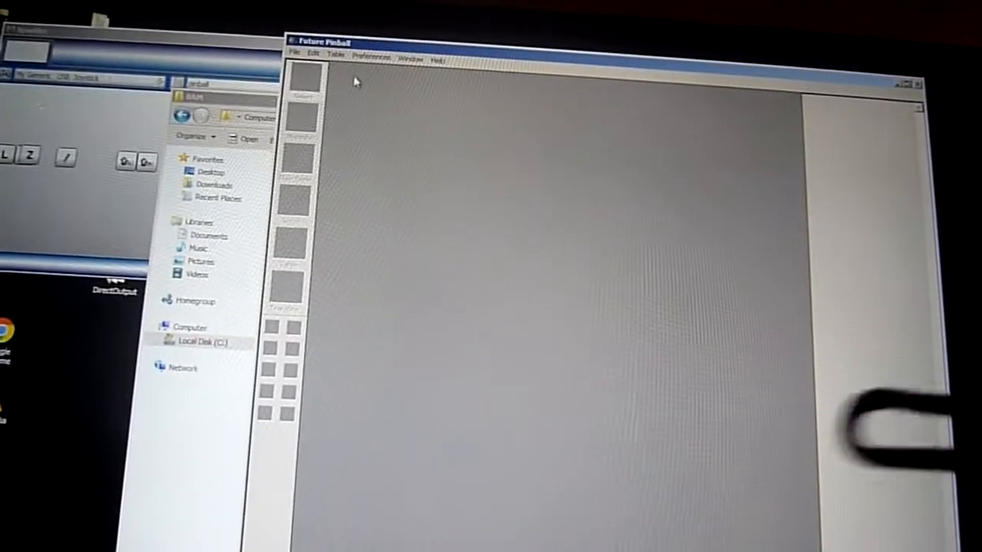
# Step: Bring up Video / Rendering Options via Preferences and review the Rotation choices (270° sideways)
pyautogui.click(372, 57)
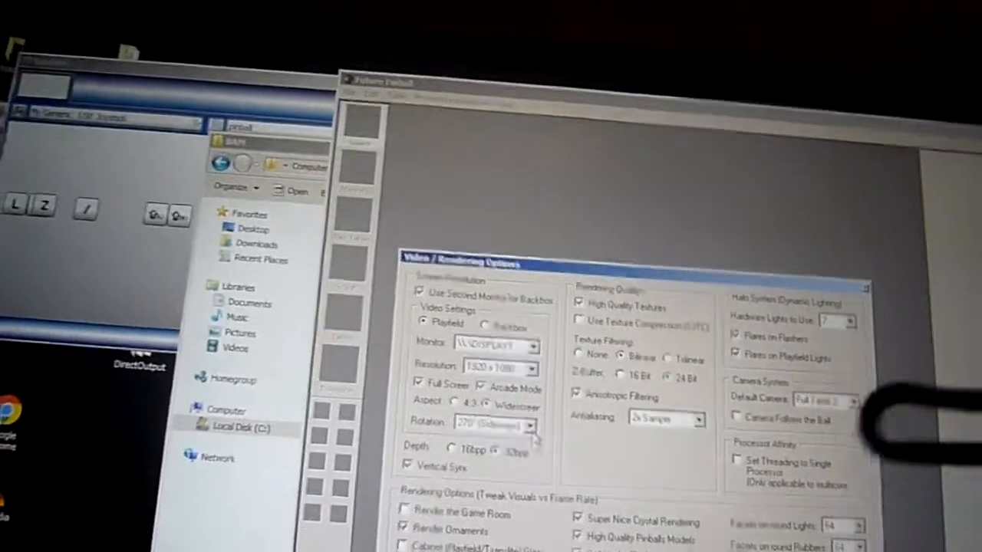
pyautogui.click(512, 424)
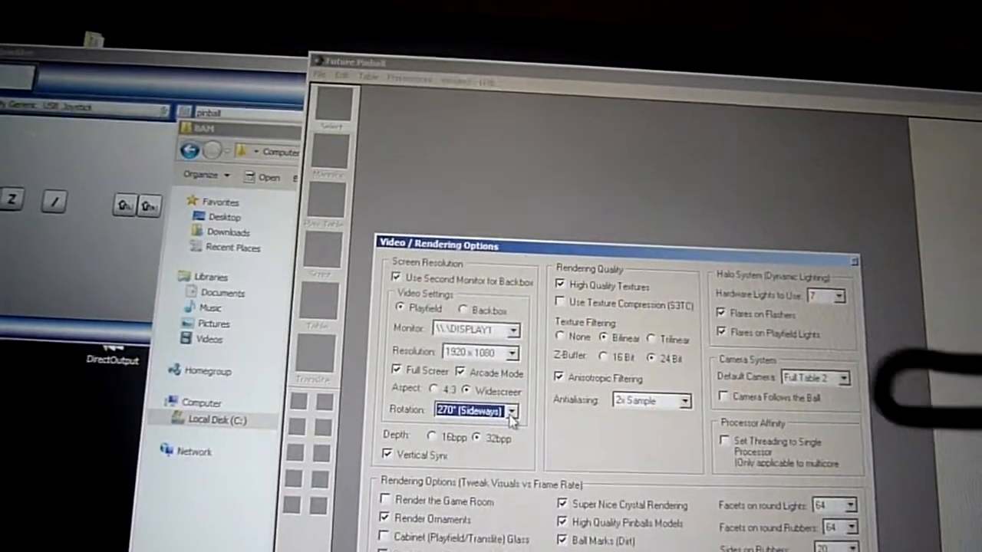
pyautogui.click(519, 422)
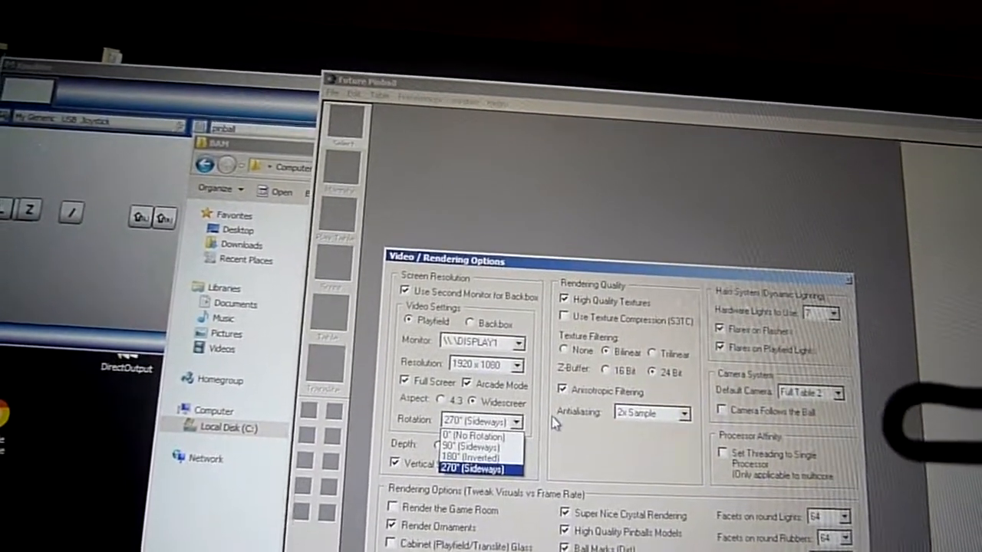